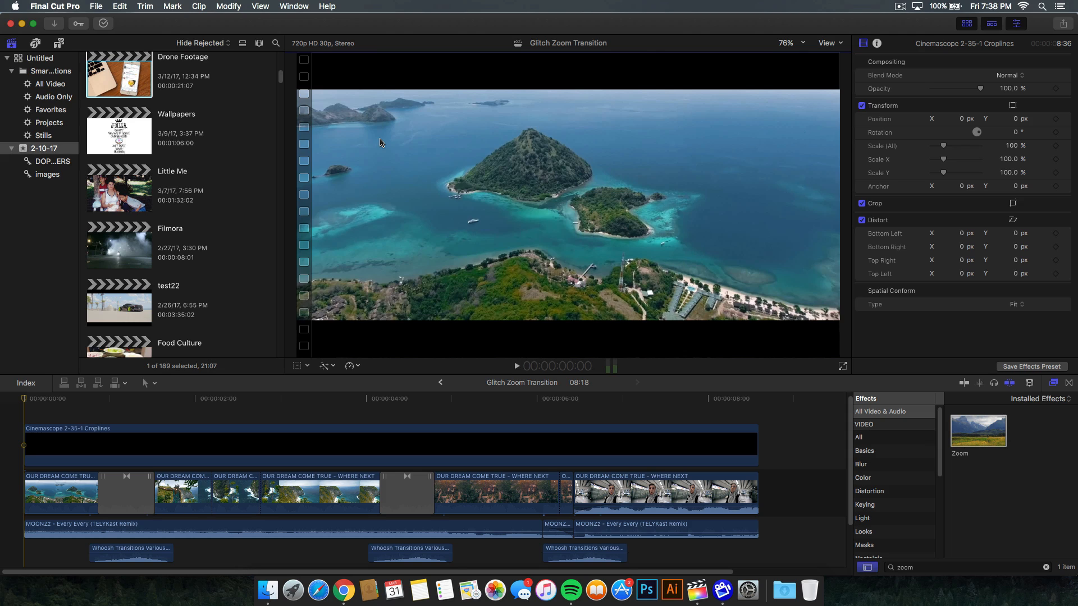
{"action": "mouse_move", "coordinate": [423, 31]}
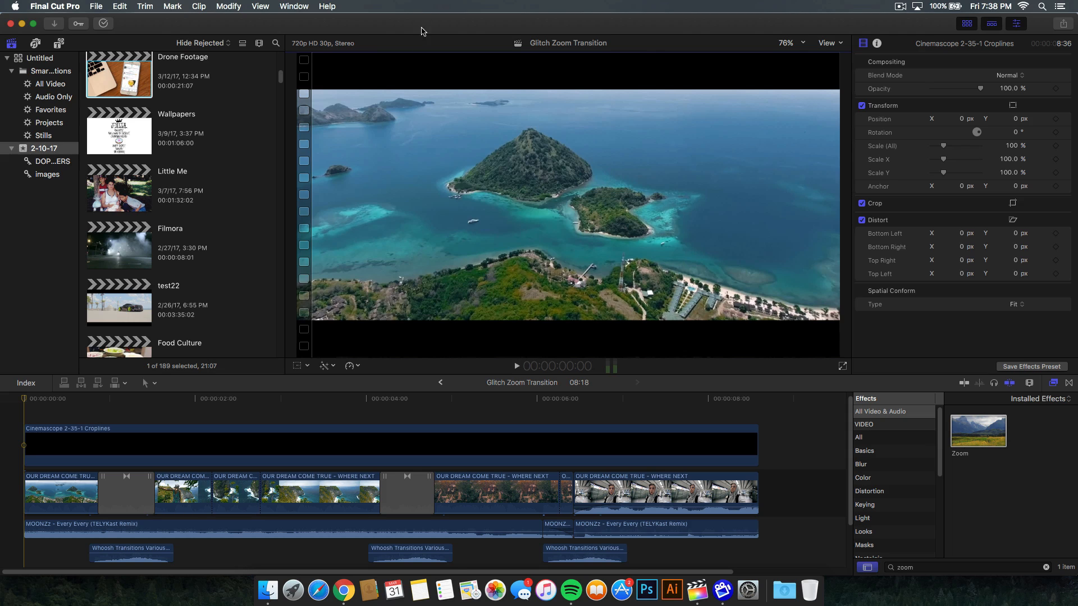
{"action": "mouse_move", "coordinate": [344, 590]}
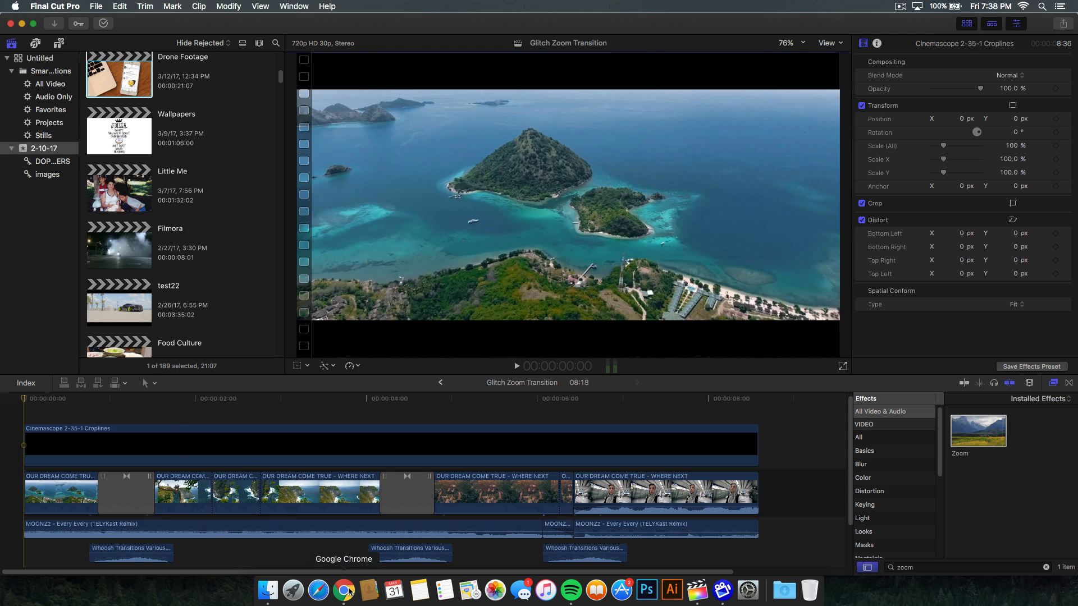
- Play and pause the CRUISIN' the CARIBBEAN reference video in Chrome
{"action": "left_click", "coordinate": [344, 590]}
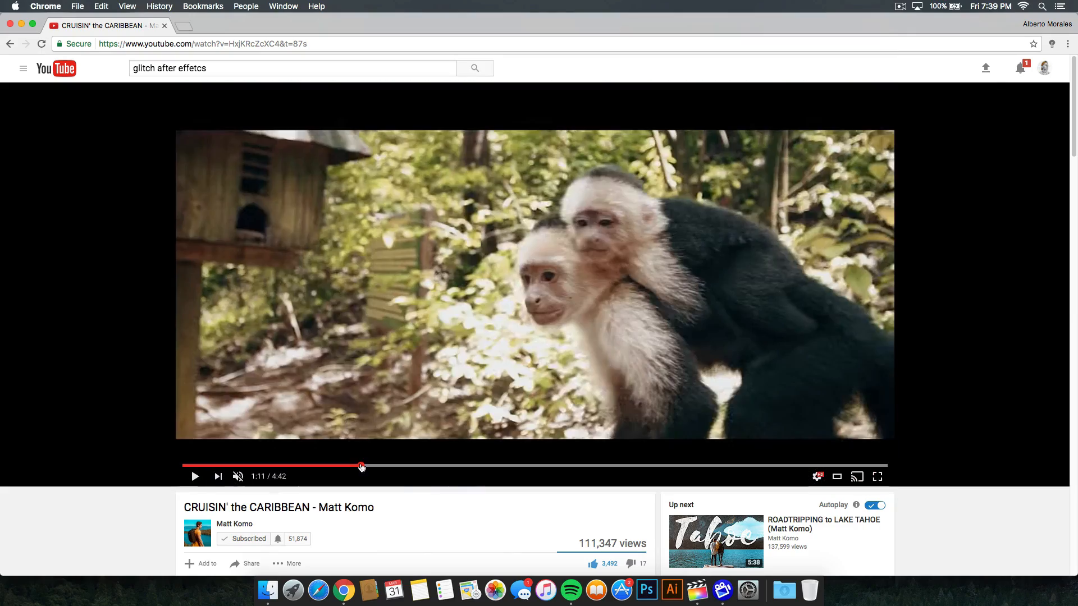
{"action": "left_click", "coordinate": [195, 476]}
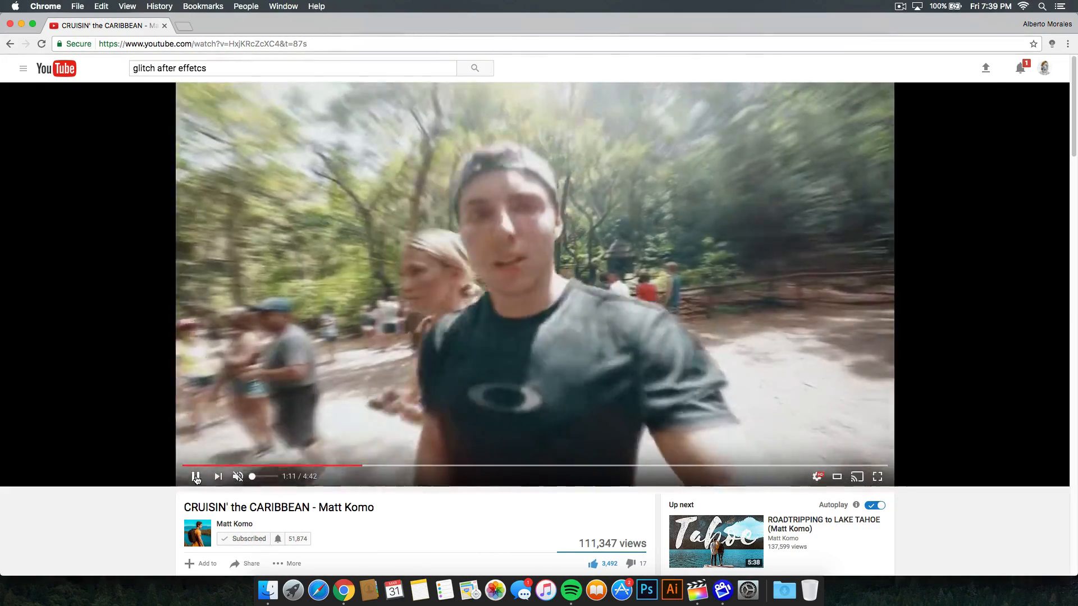
{"action": "left_click", "coordinate": [196, 476]}
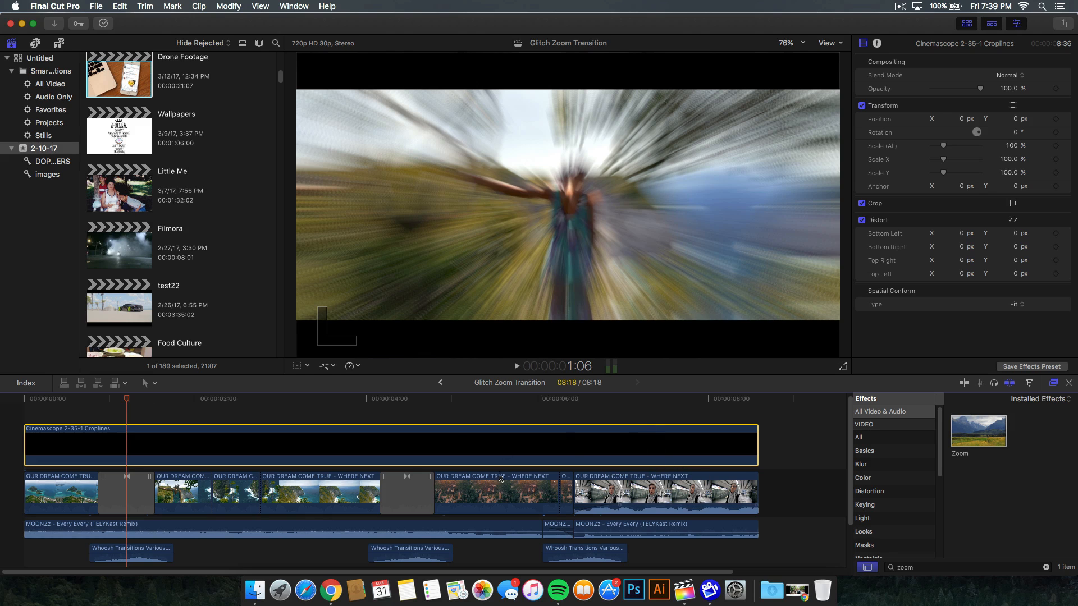
- Play back the timeline and select the Zoom In transition after the first clip
{"action": "left_click", "coordinate": [131, 538]}
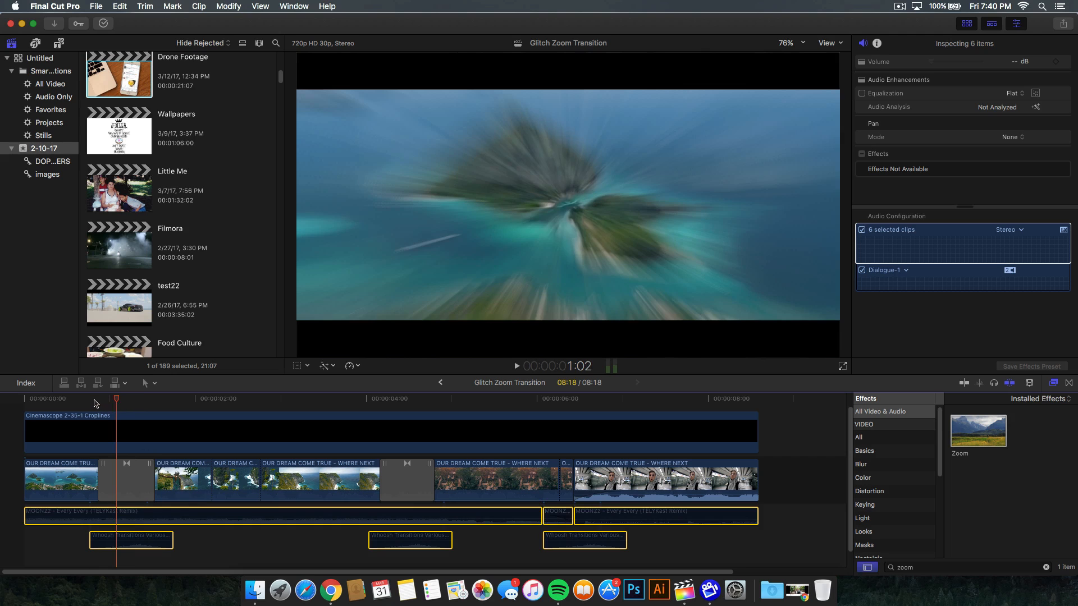
{"action": "left_click", "coordinate": [126, 478]}
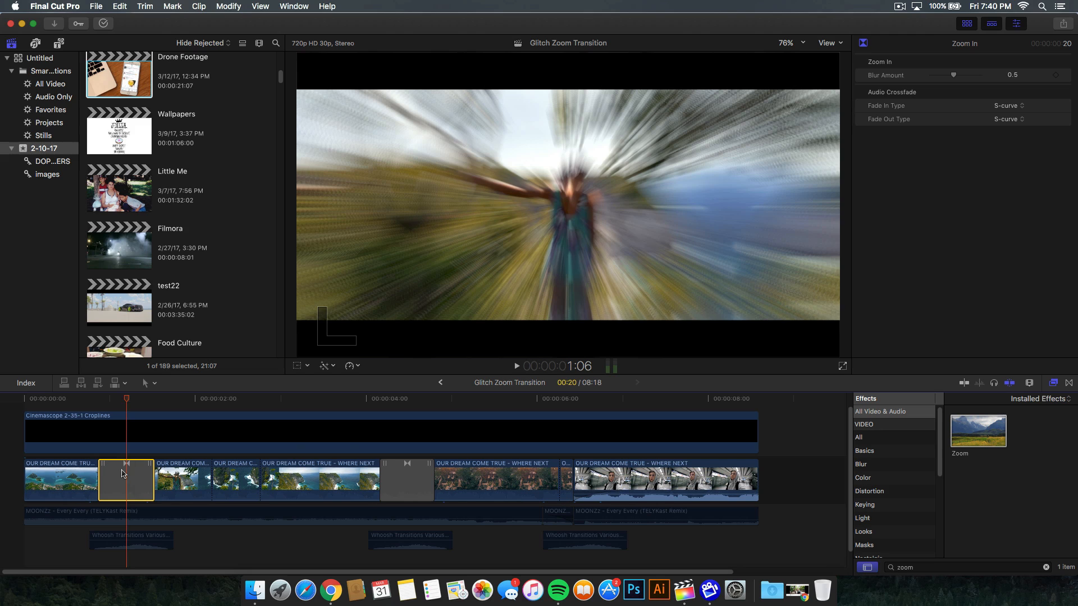
{"action": "mouse_move", "coordinate": [1065, 385]}
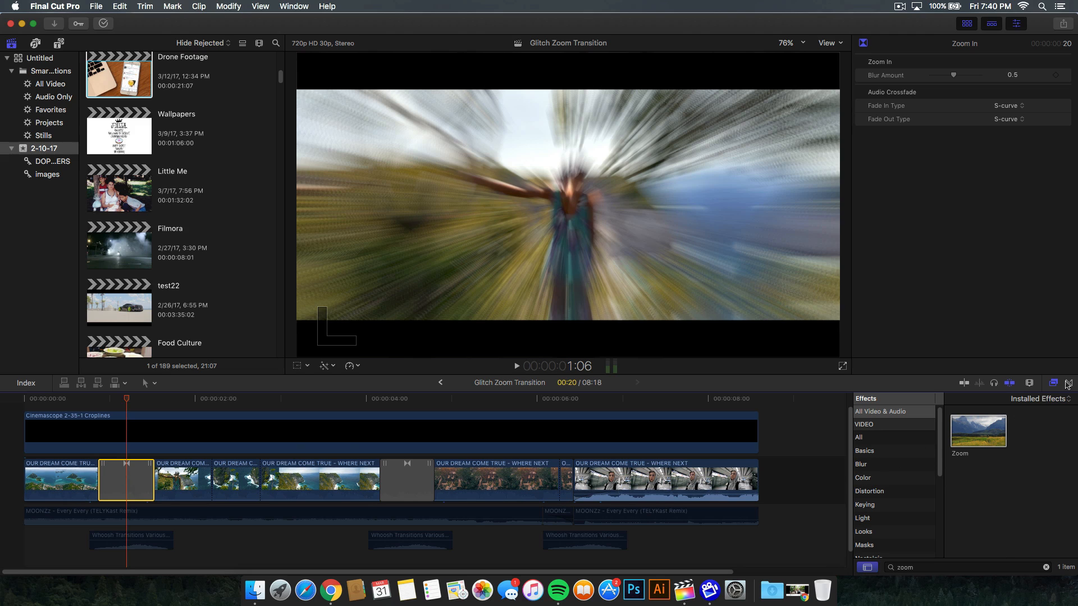
- Show the Transitions browser and scroll through the mTransition Zoom category
{"action": "left_click", "coordinate": [1068, 383]}
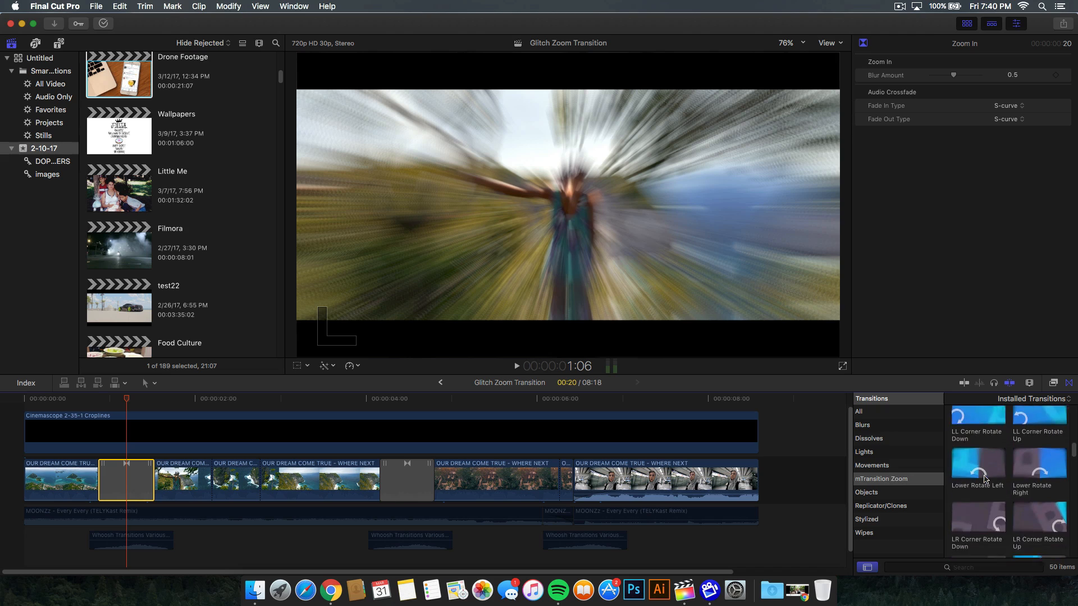
{"action": "scroll", "scroll_direction": "down", "scroll_amount": 3}
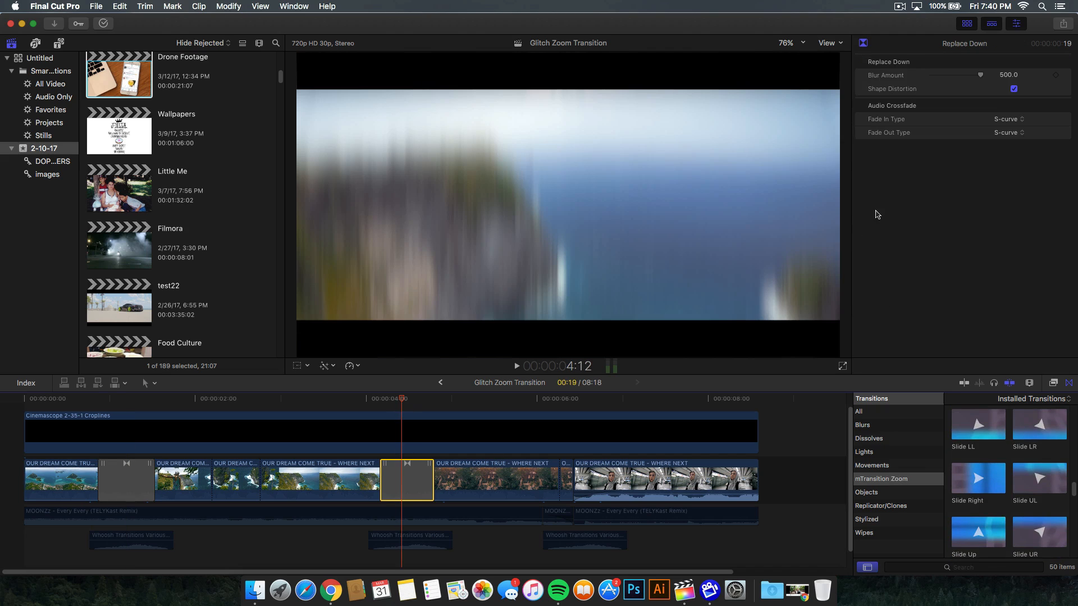
{"action": "mouse_move", "coordinate": [849, 68]}
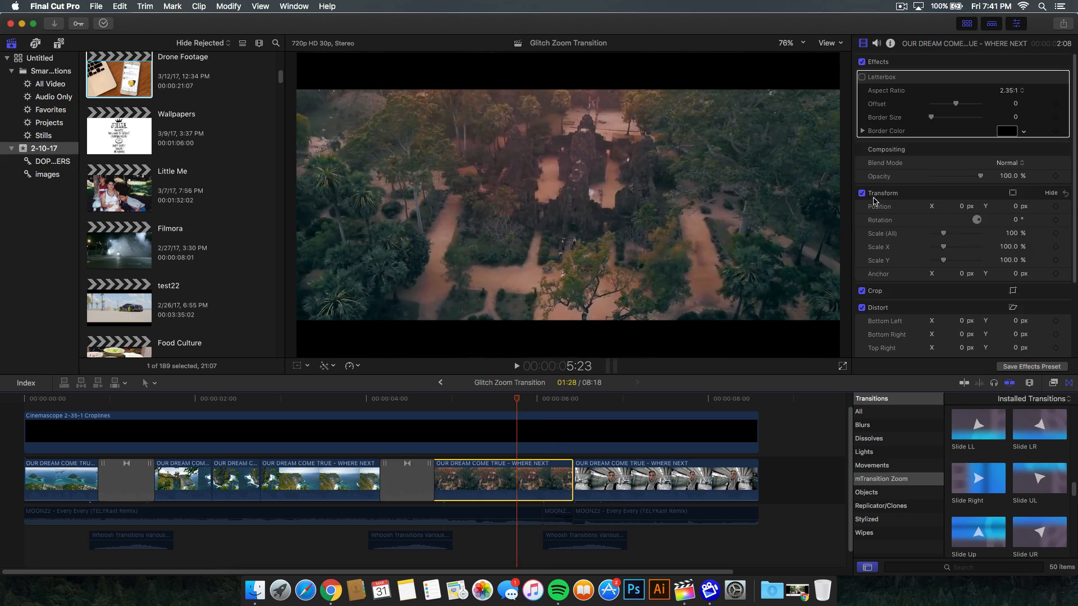
{"action": "mouse_move", "coordinate": [886, 238]}
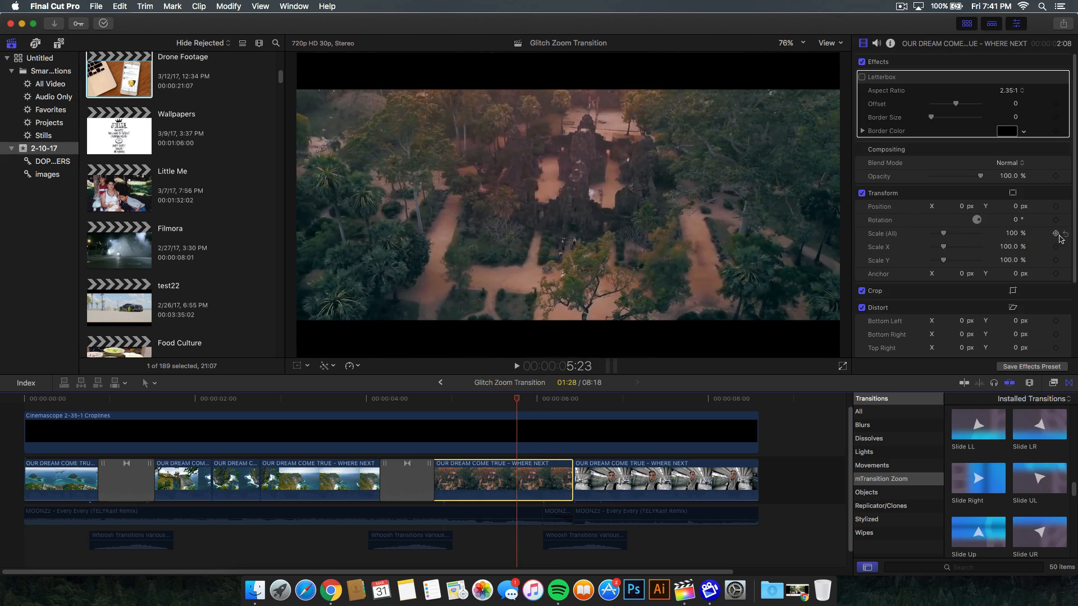
- Add a 100% Scale keyframe to the temple drone clip
{"action": "left_click", "coordinate": [536, 398]}
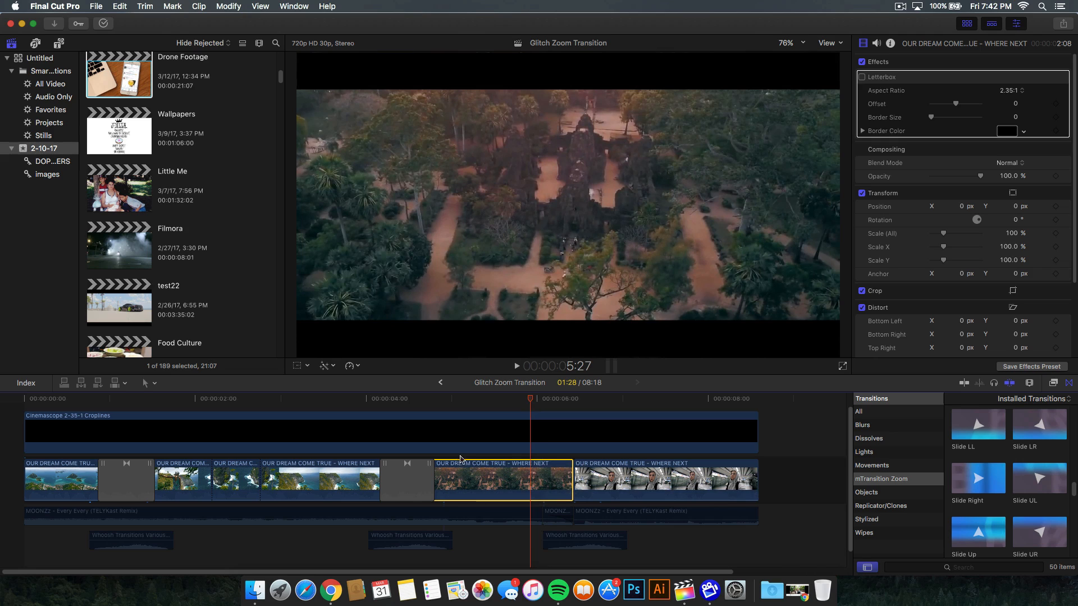
{"action": "mouse_move", "coordinate": [527, 453]}
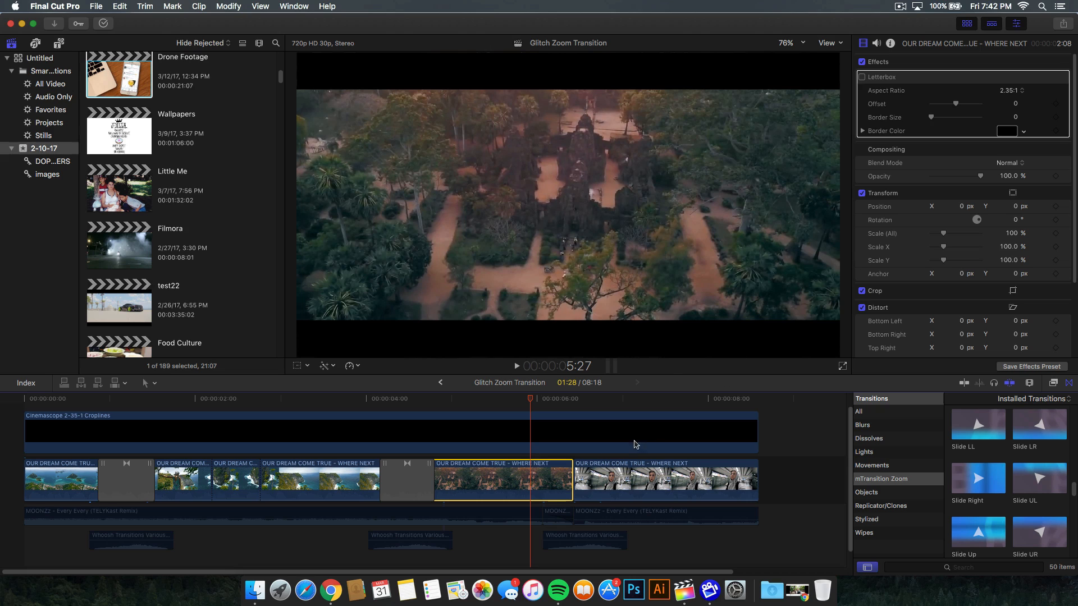
{"action": "mouse_move", "coordinate": [669, 377]}
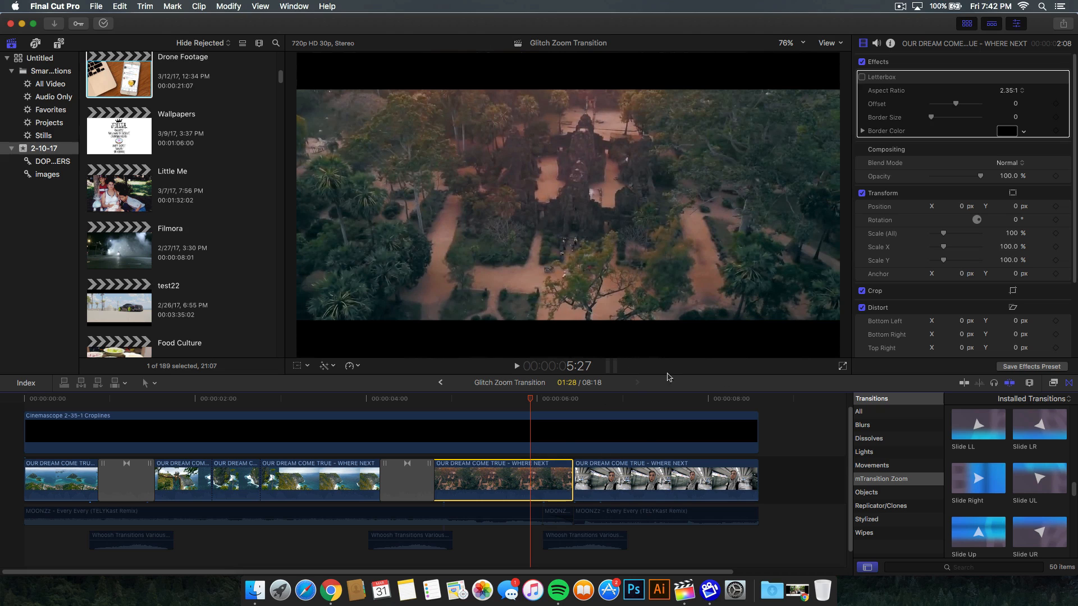
{"action": "mouse_move", "coordinate": [1061, 245]}
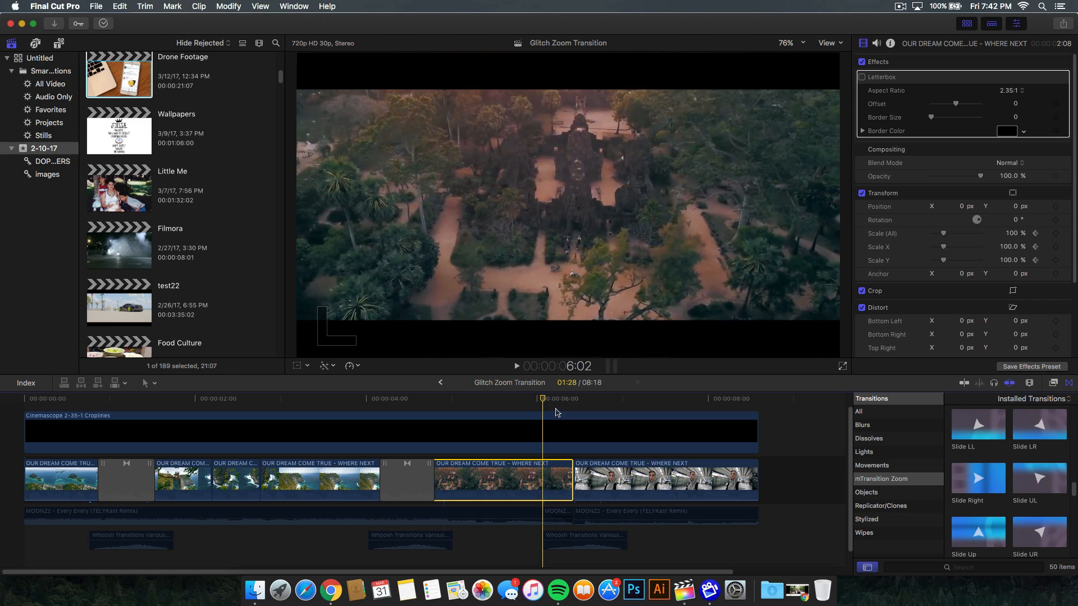
{"action": "mouse_move", "coordinate": [989, 240]}
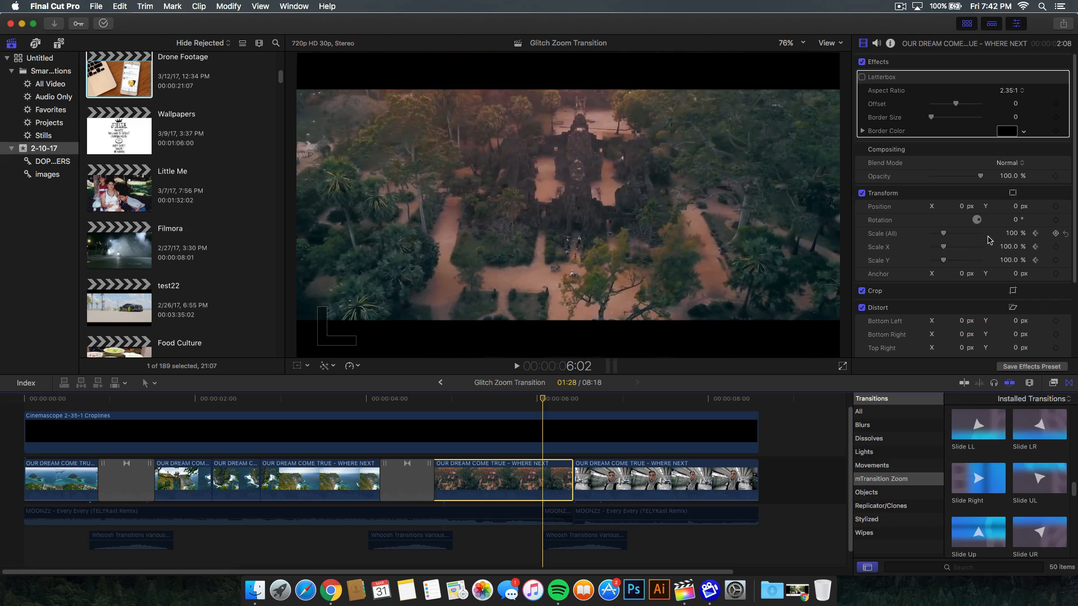
{"action": "mouse_move", "coordinate": [945, 234]}
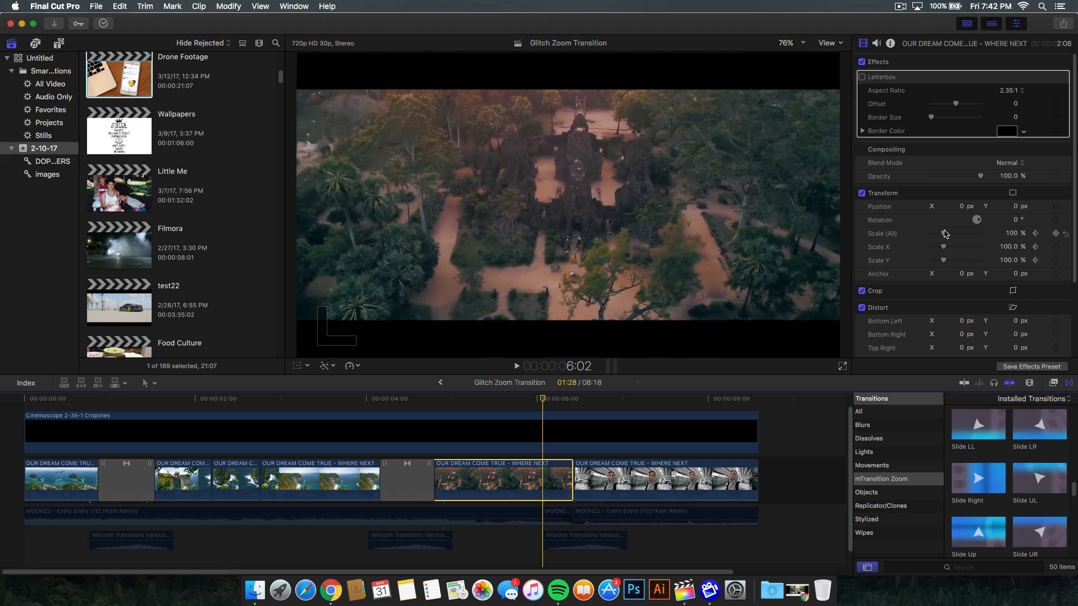
- Raise the temple drone clip's Scale (All) to 122% near its end
{"action": "left_click_drag", "start_coordinate": [943, 233], "coordinate": [956, 233]}
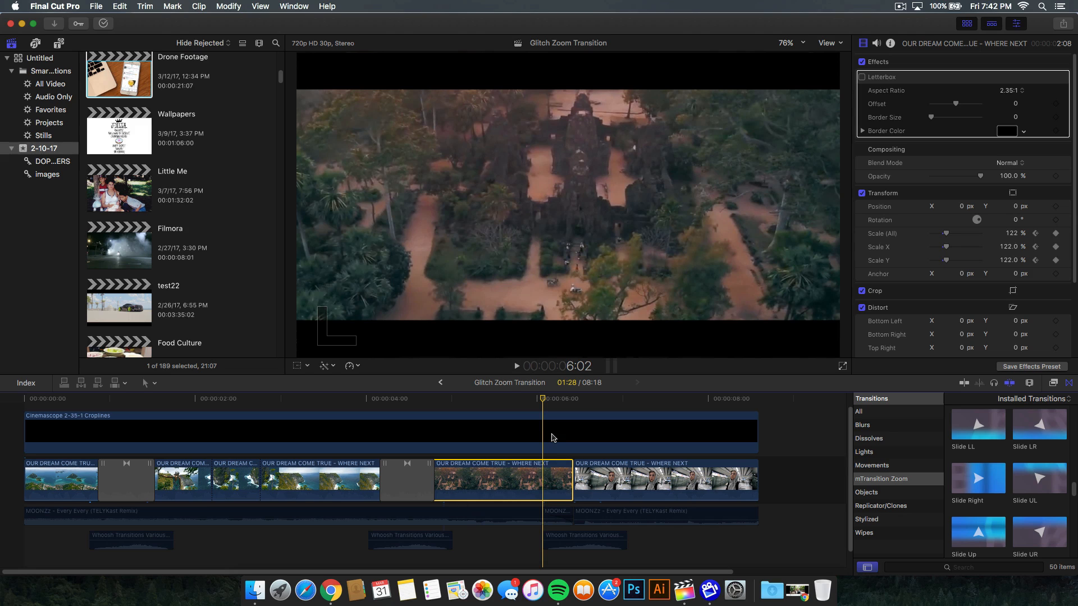
{"action": "mouse_move", "coordinate": [784, 294]}
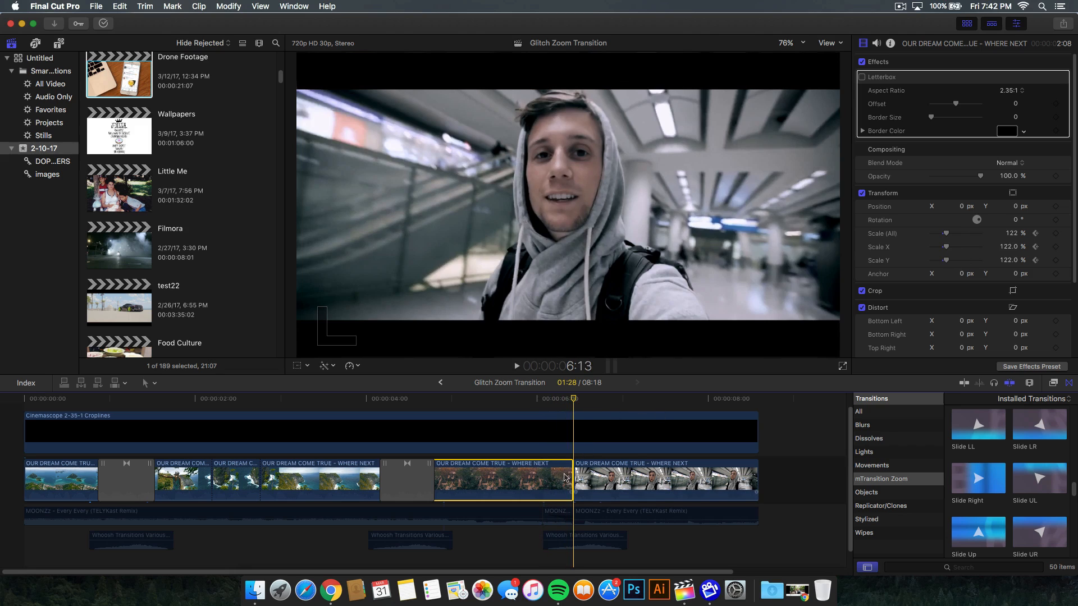
{"action": "mouse_move", "coordinate": [609, 467]}
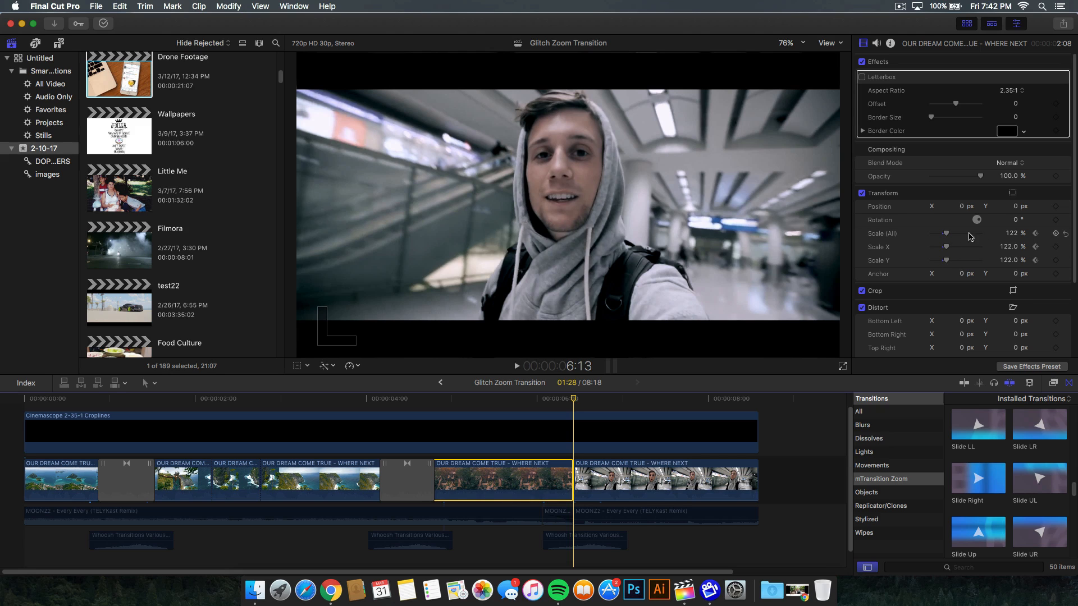
{"action": "mouse_move", "coordinate": [1050, 235]}
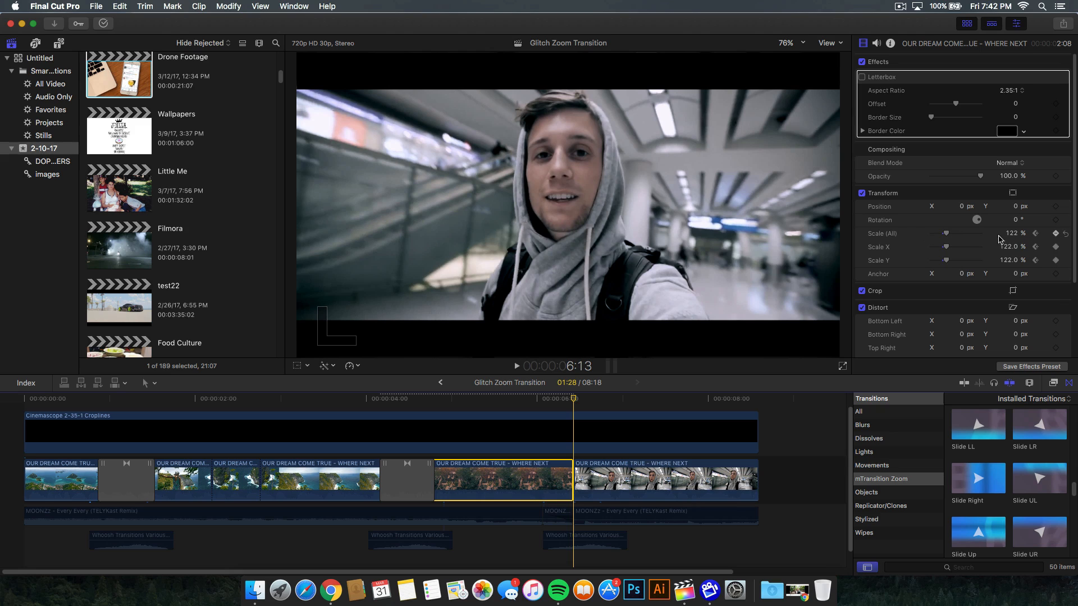
- Add a Scale keyframe on the temple drone clip's last frame
{"action": "left_click", "coordinate": [1005, 233]}
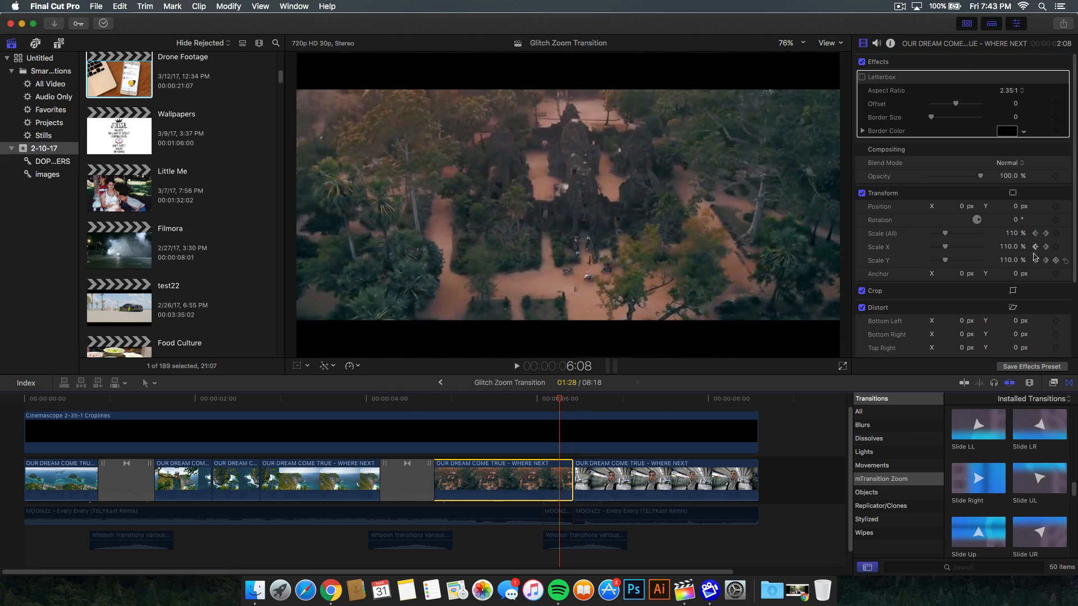
{"action": "mouse_move", "coordinate": [1057, 233]}
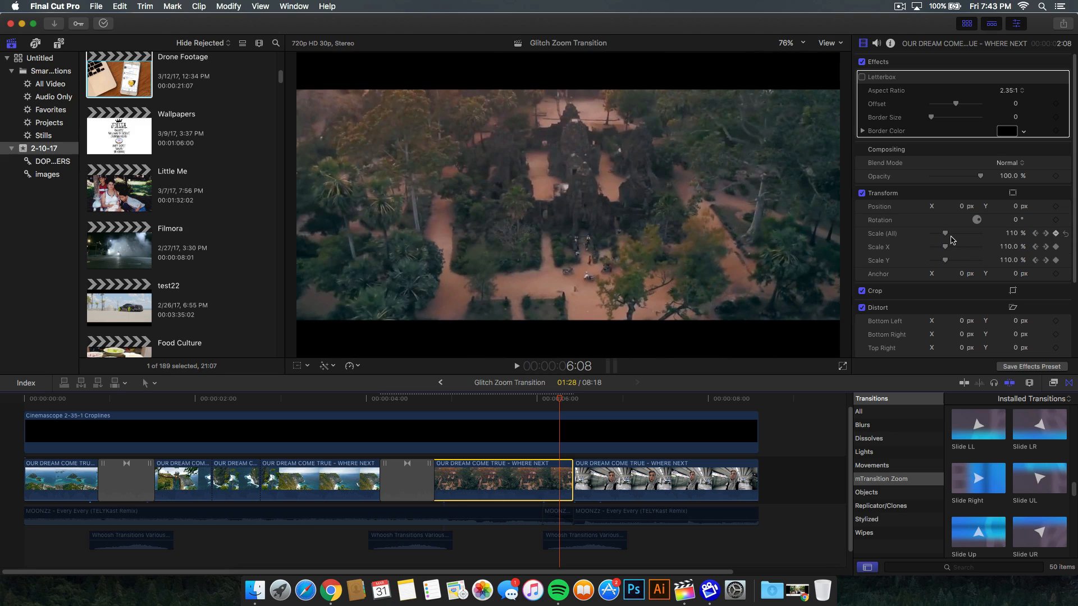
- Drag the drone clip's Scale (All) up to about 122%
{"action": "left_click_drag", "start_coordinate": [944, 234], "coordinate": [953, 234]}
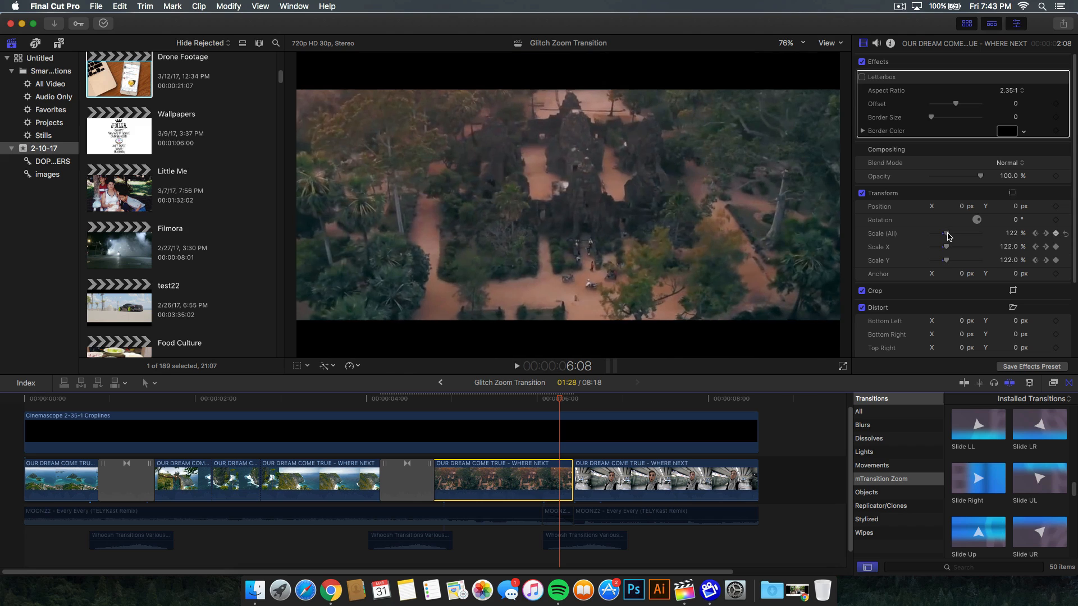
{"action": "left_click_drag", "start_coordinate": [946, 233], "coordinate": [950, 233]}
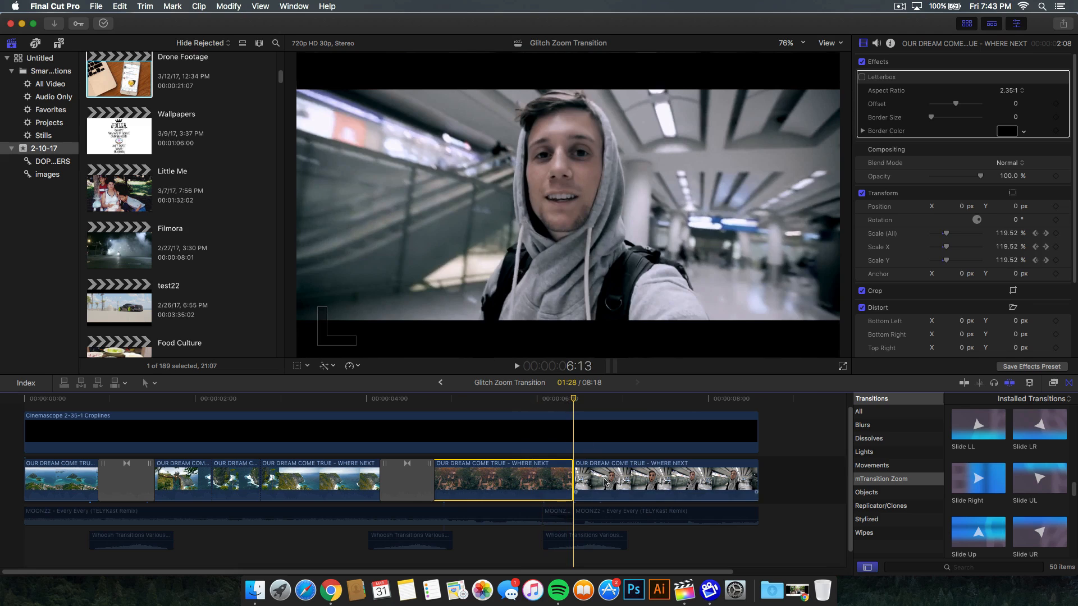
- Select the selfie clip and the drone clip around the cut
{"action": "left_click", "coordinate": [663, 479]}
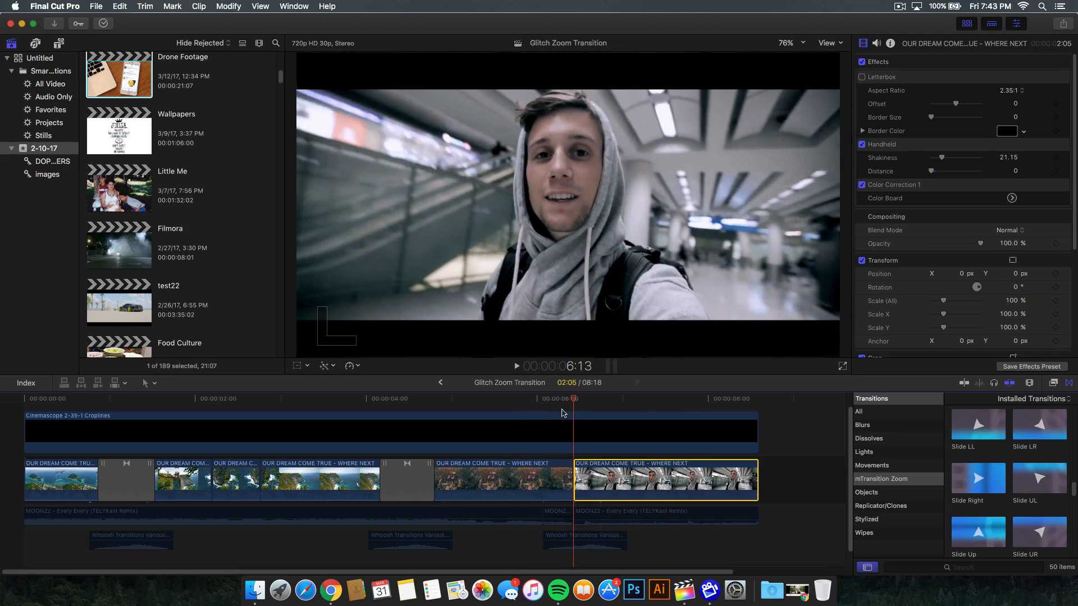
{"action": "left_click", "coordinate": [502, 480]}
{"action": "type", "text": "zoom"}
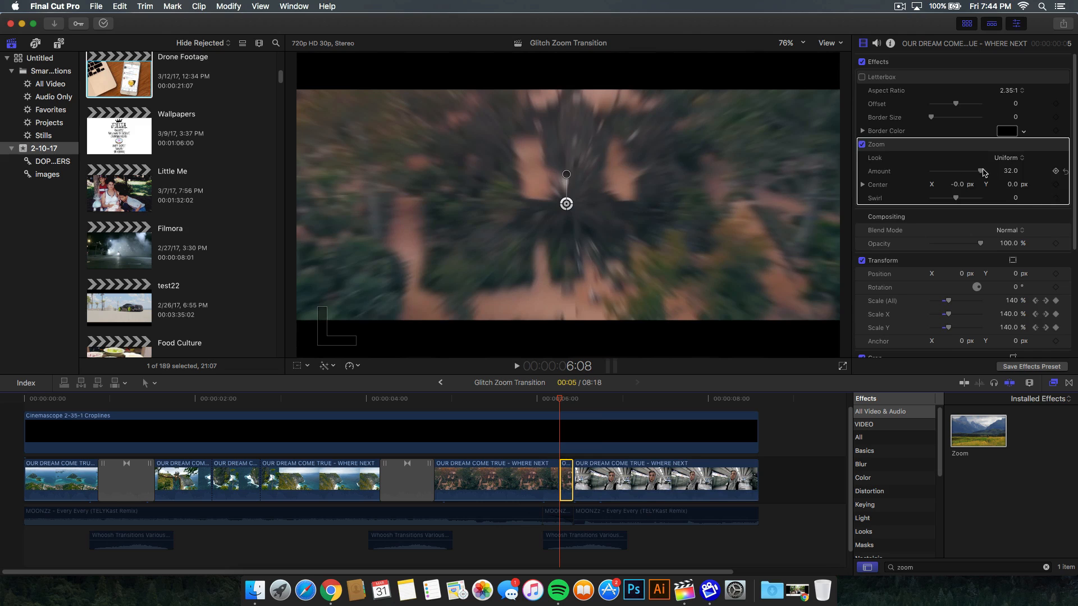
- Lower the end piece's Zoom blur amount toward 8 and add an Amount keyframe
{"action": "left_click_drag", "start_coordinate": [983, 171], "coordinate": [949, 171]}
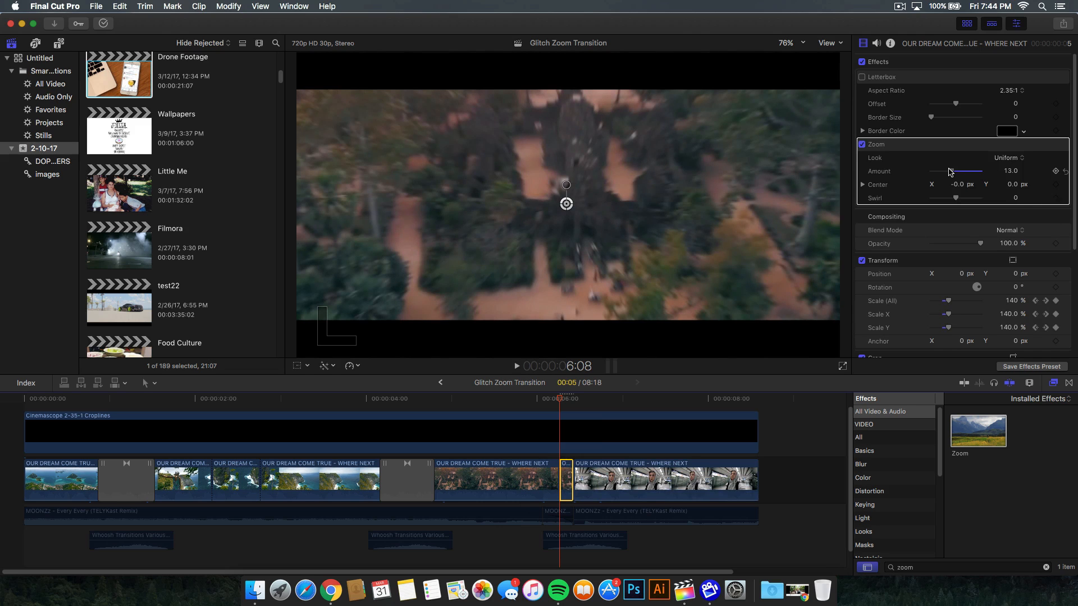
{"action": "left_click_drag", "start_coordinate": [970, 171], "coordinate": [946, 171]}
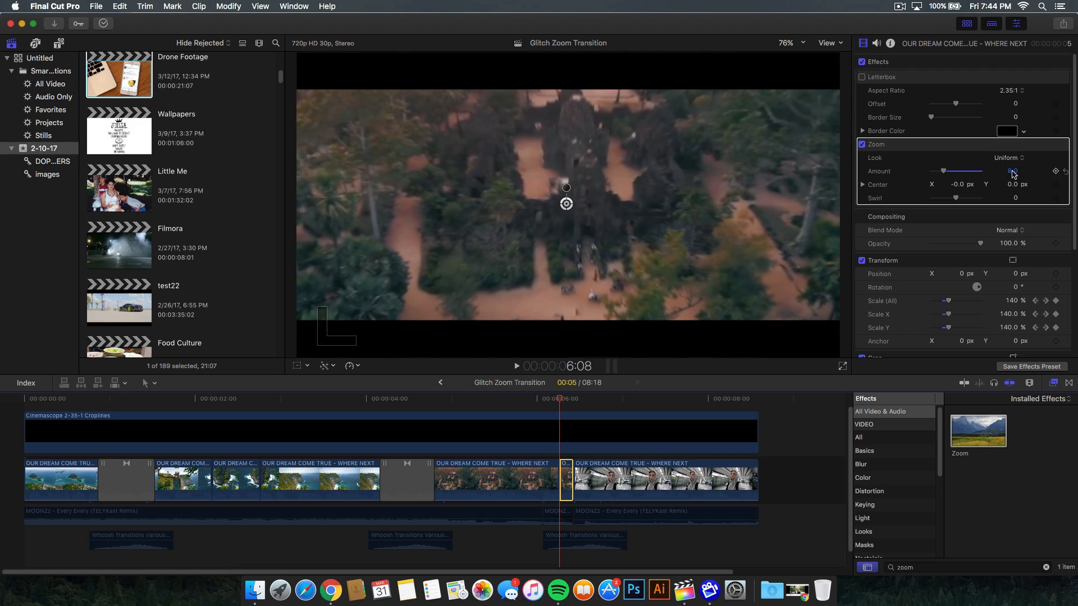
{"action": "left_click", "coordinate": [1012, 171]}
{"action": "type", "text": "8"}
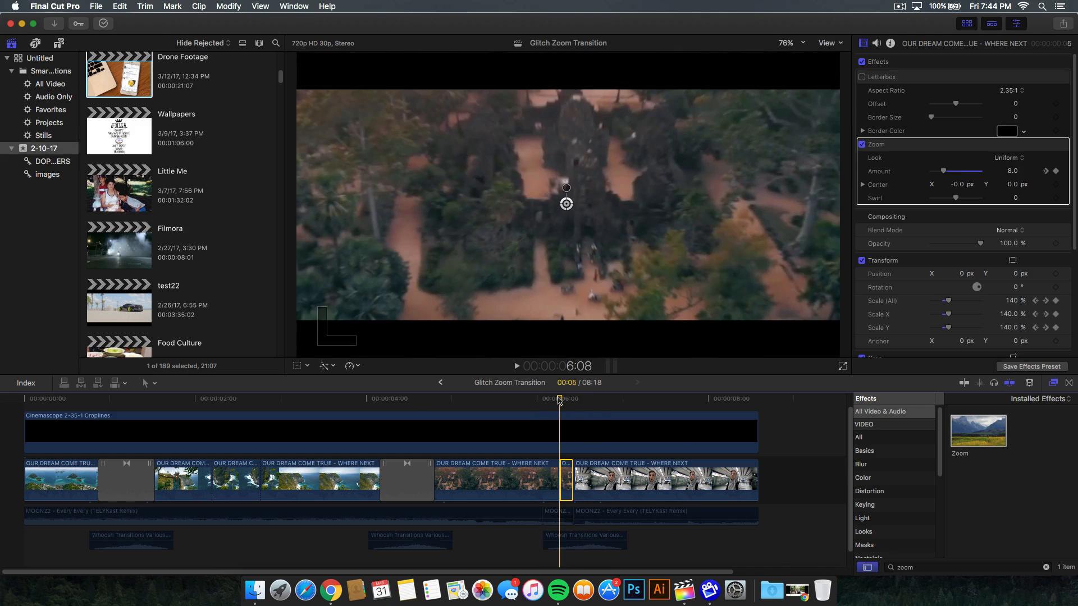
{"action": "left_click", "coordinate": [574, 398]}
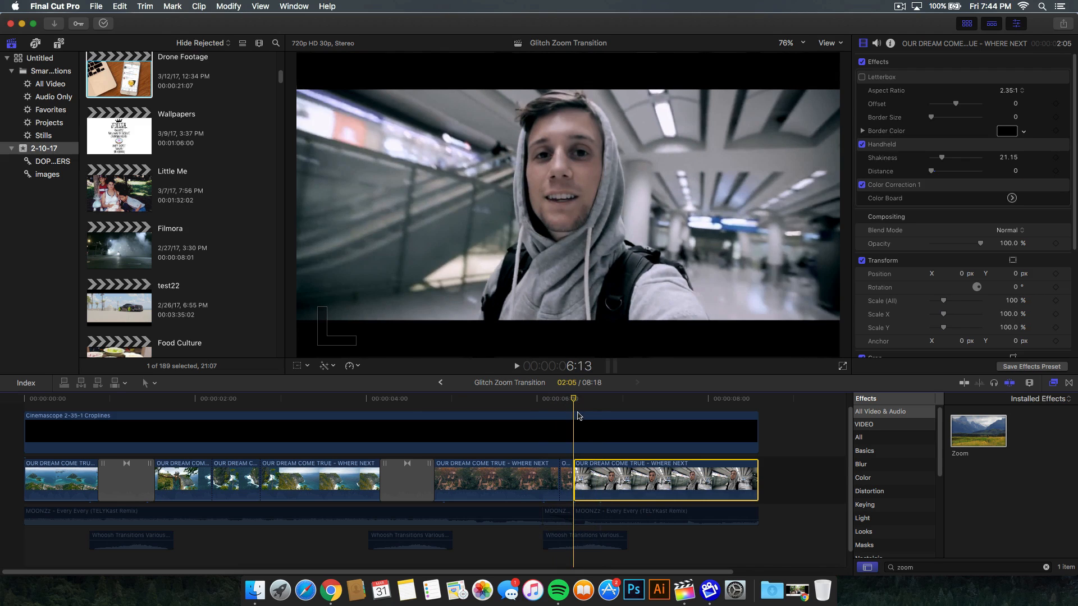
{"action": "mouse_move", "coordinate": [1001, 287]}
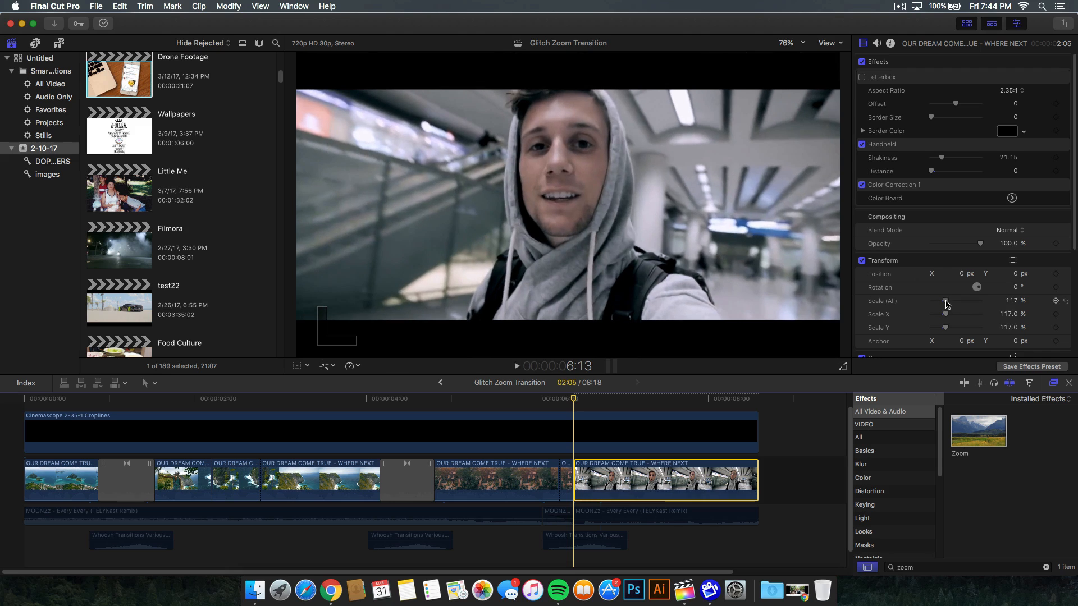
- Enlarge the selfie clip to 128% using Scale (All)
{"action": "left_click_drag", "start_coordinate": [946, 300], "coordinate": [952, 300]}
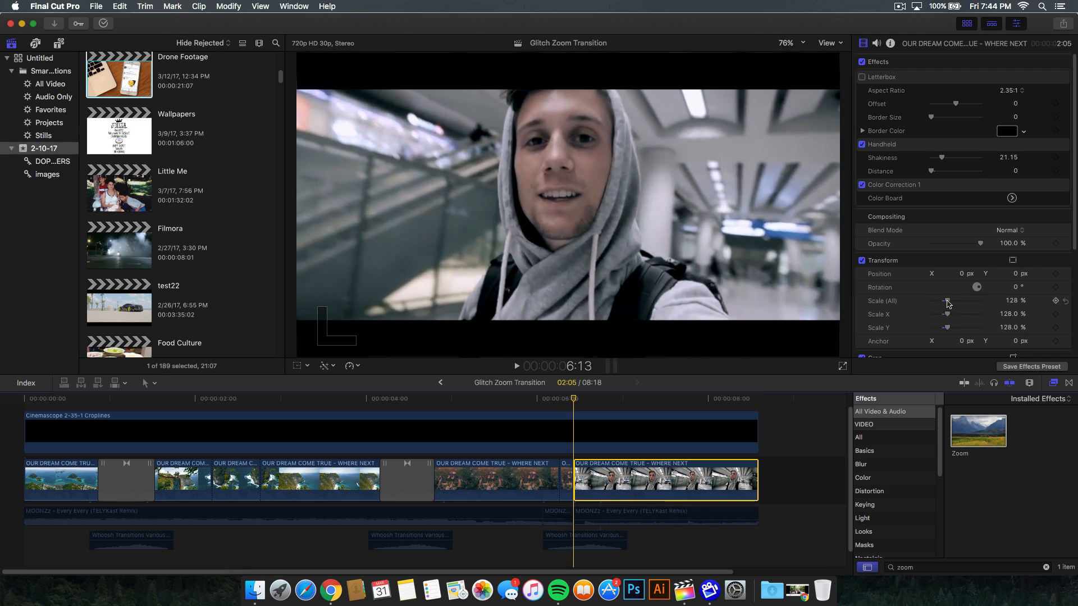
{"action": "mouse_move", "coordinate": [996, 312]}
{"action": "type", "text": "100"}
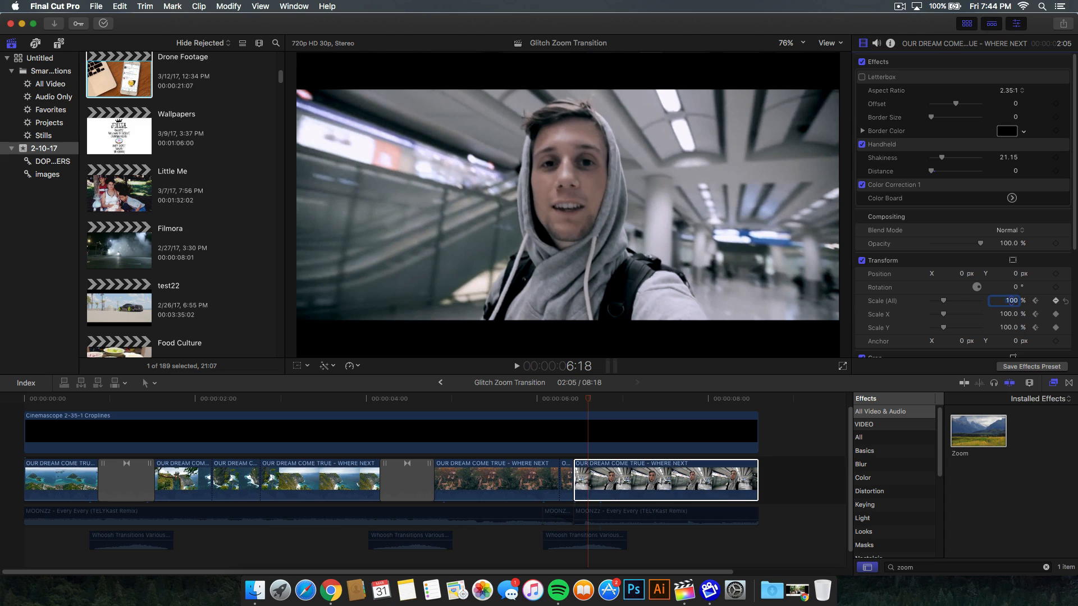
{"action": "mouse_move", "coordinate": [852, 357]}
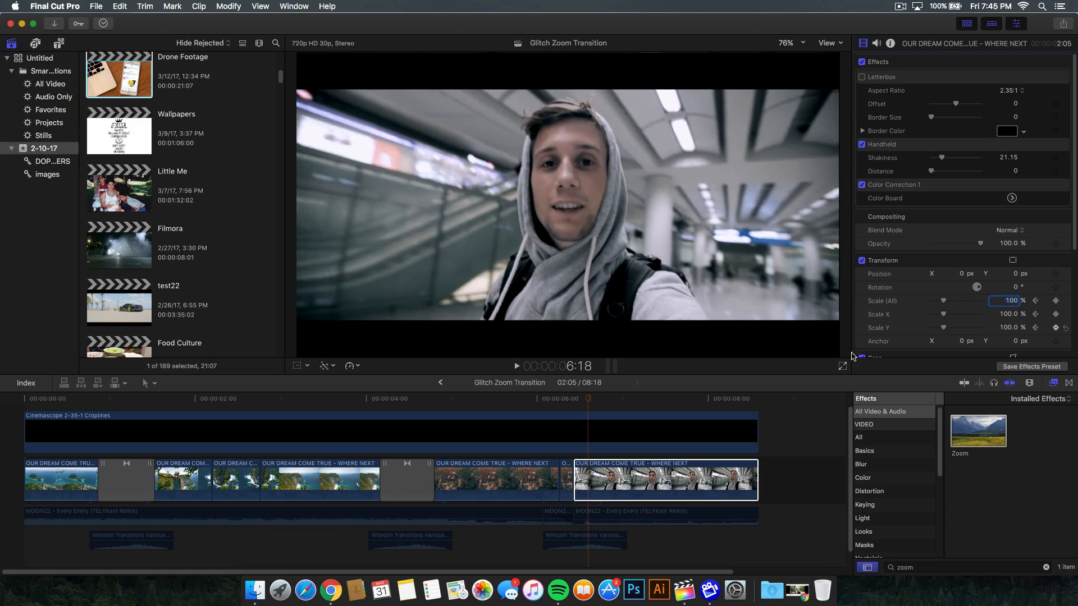
- Select the three whoosh sound effect clips and raise their volume to 12 dB
{"action": "left_click", "coordinate": [526, 399]}
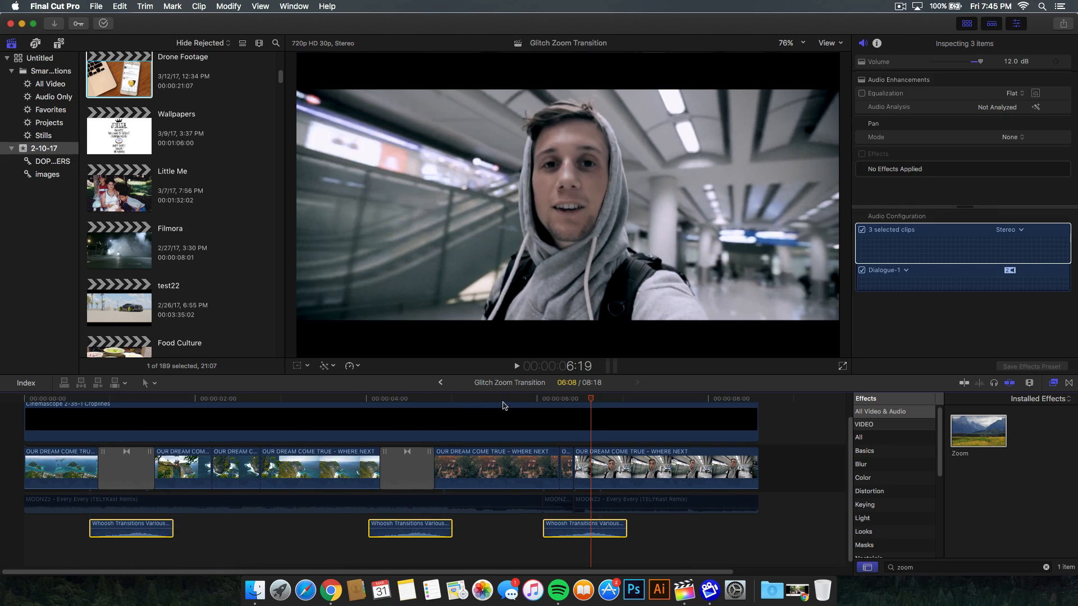
- Lower the MOONZz music clips to -7 dB, then preview and stop playback
{"action": "left_click", "coordinate": [517, 366]}
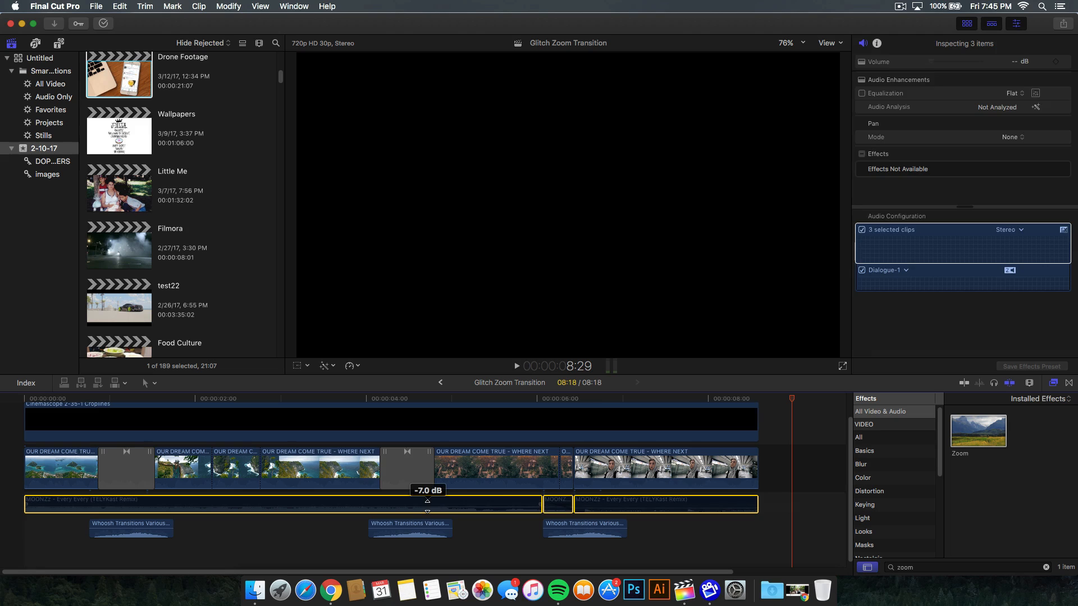
{"action": "mouse_move", "coordinate": [427, 503]}
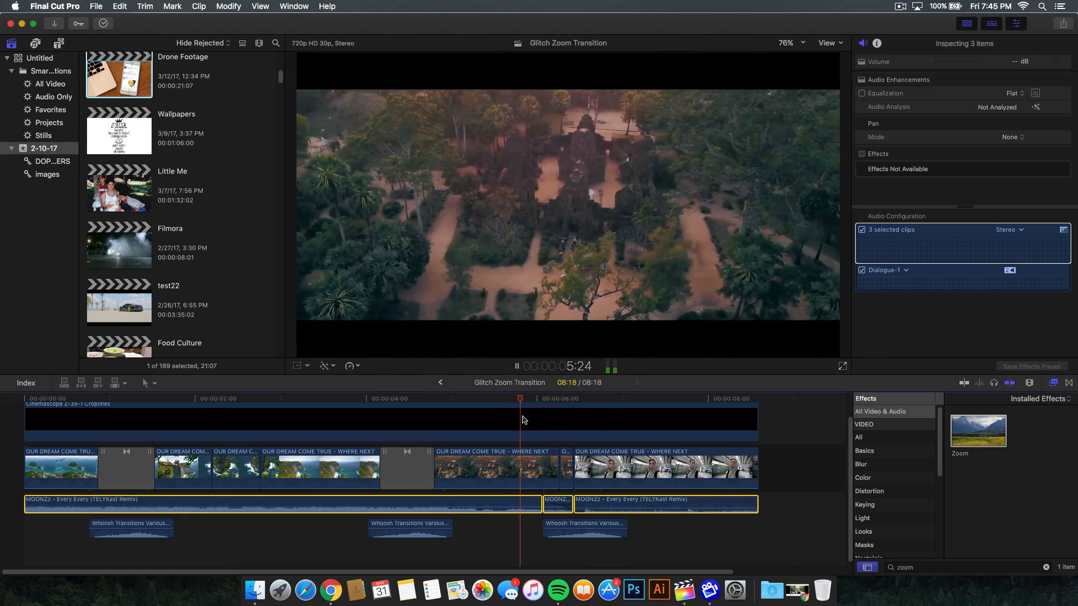
{"action": "left_click", "coordinate": [664, 469]}
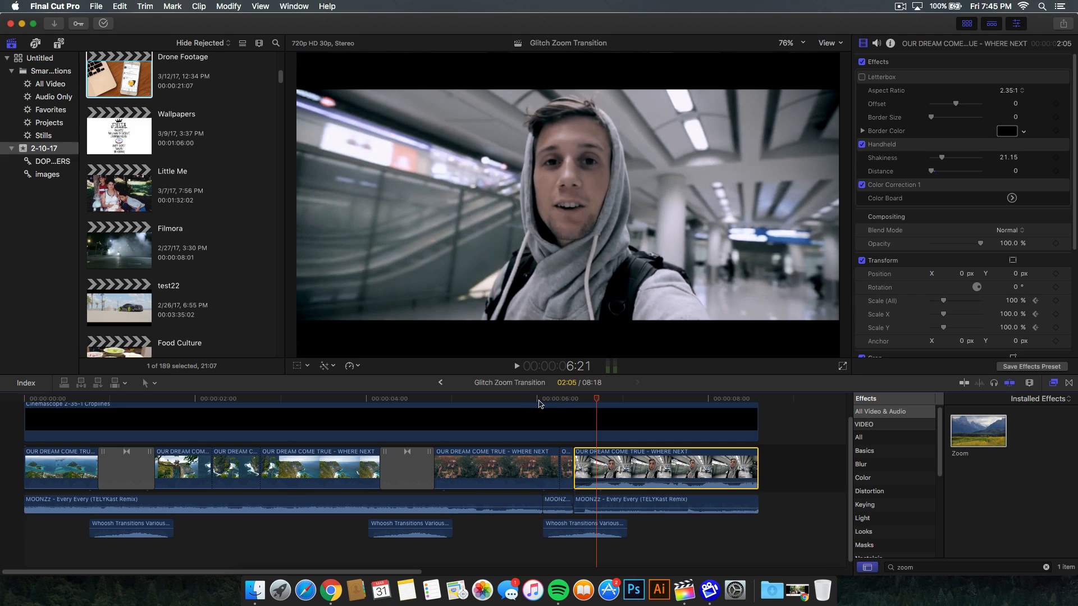
- Replay the transition from the selfie clip, then set the music after the cut to -12 dB
{"action": "left_click", "coordinate": [559, 398]}
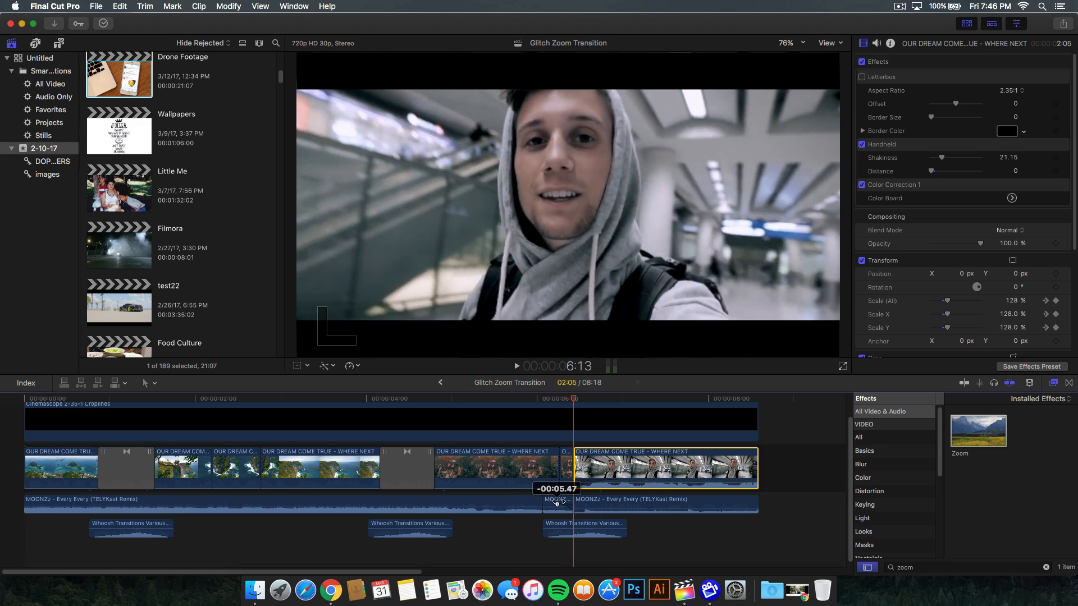
{"action": "mouse_move", "coordinate": [535, 404]}
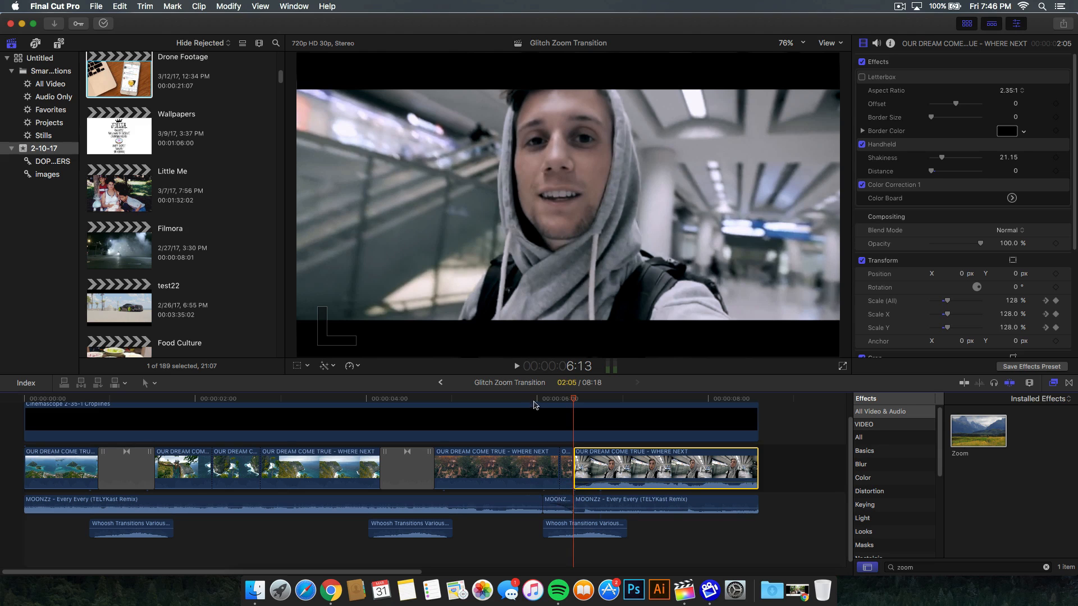
{"action": "left_click", "coordinate": [507, 398]}
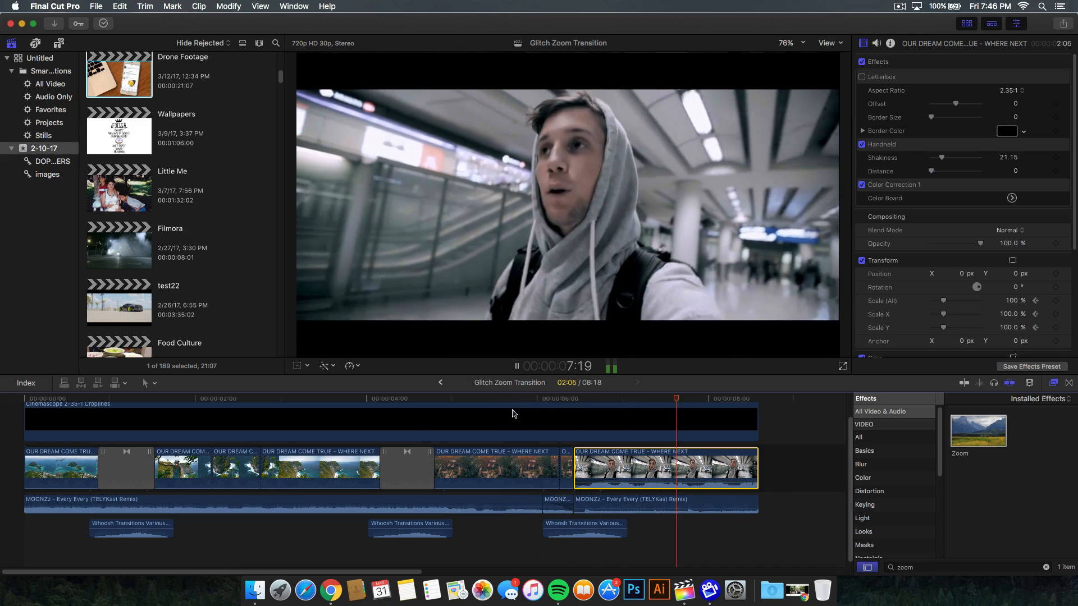
{"action": "left_click", "coordinate": [663, 505]}
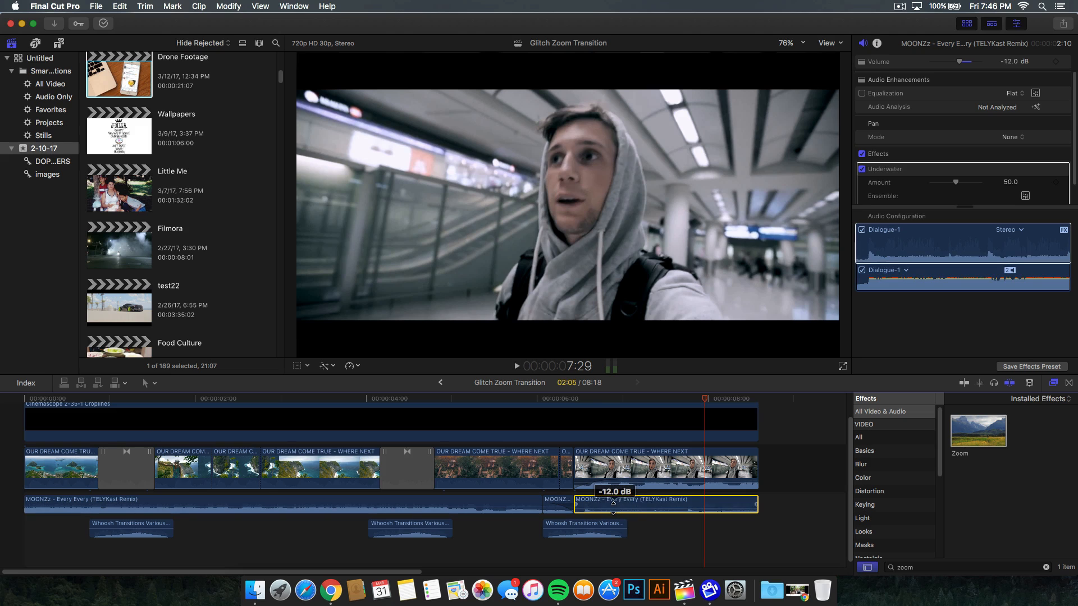